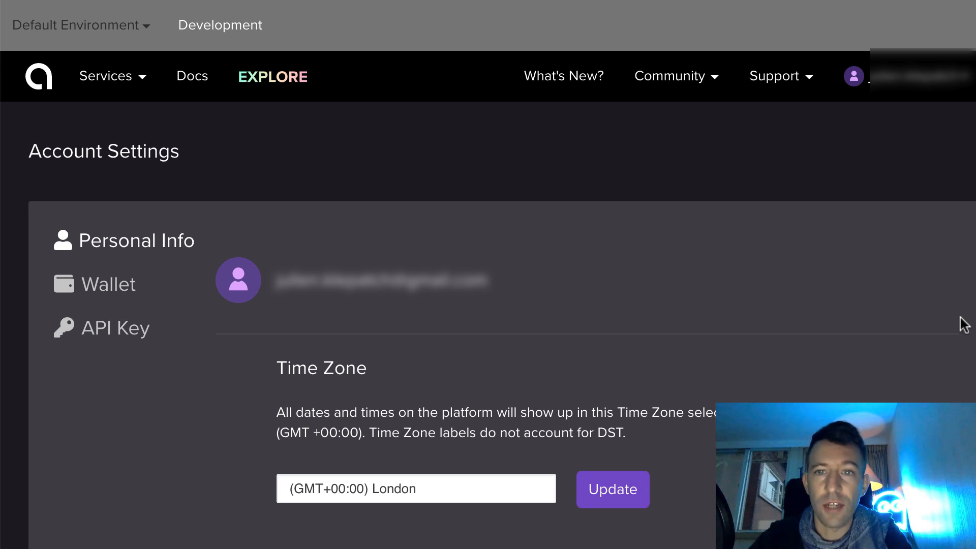
mouse_move(789, 283)
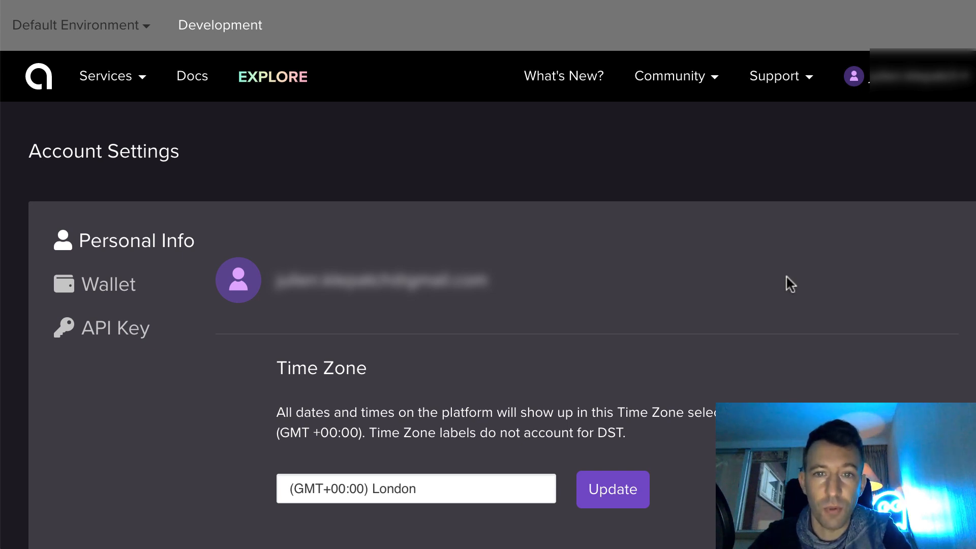
- Leave account settings for the dTables overview via the Services menu
click(112, 76)
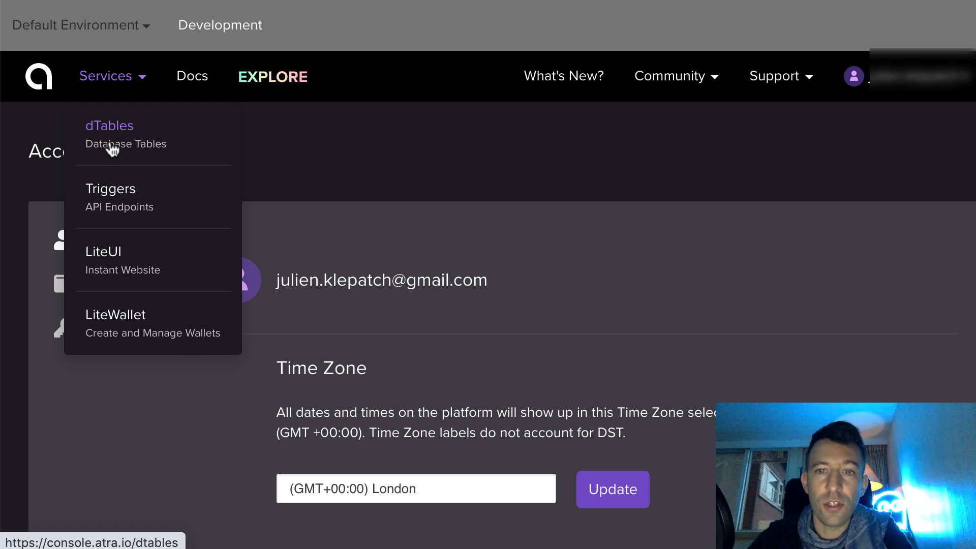
click(109, 125)
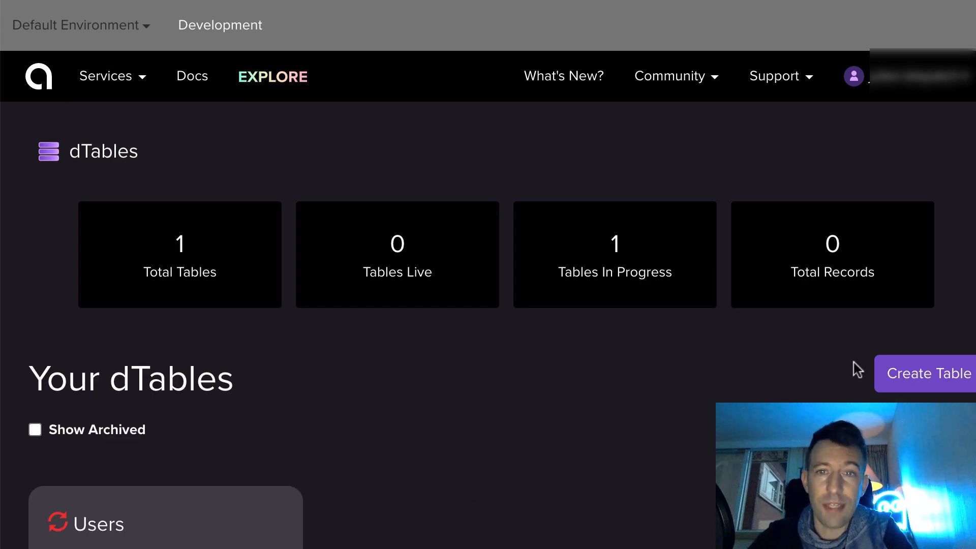
- Create a new dTable with a first Address-type column named investorAdd
click(928, 373)
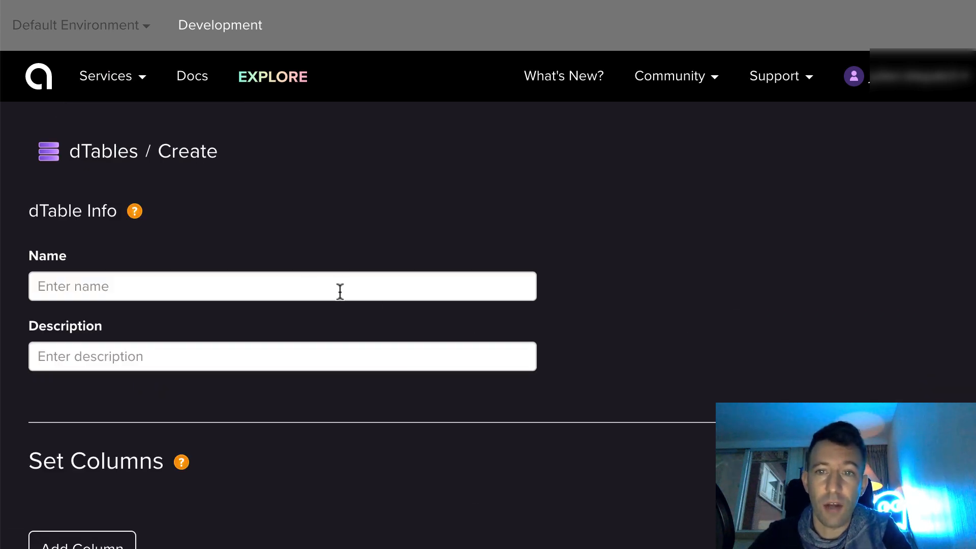
scroll(down, 3)
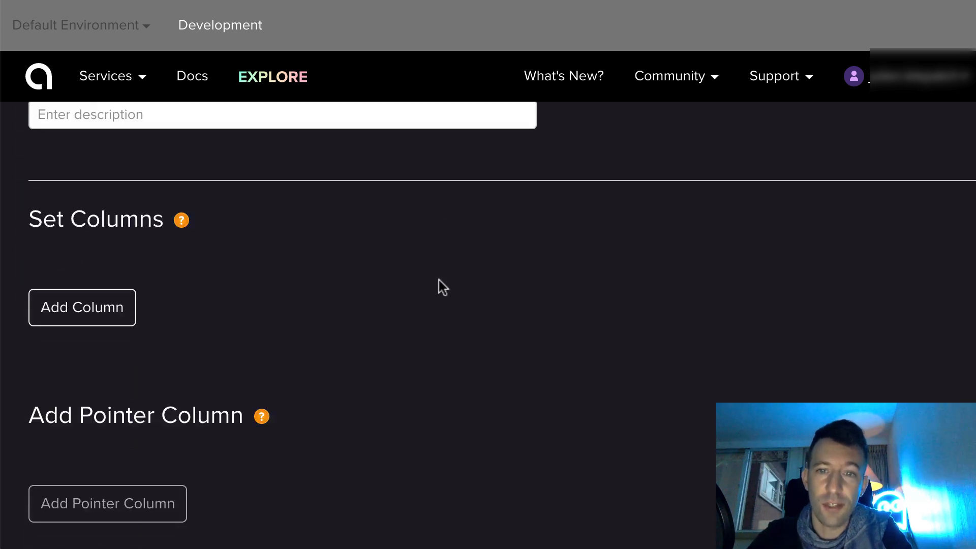
click(81, 307)
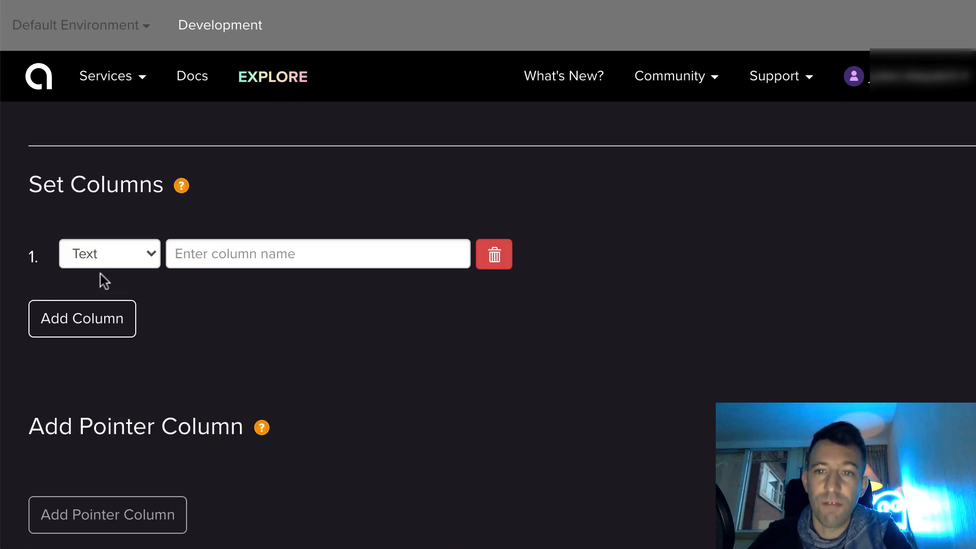
click(109, 253)
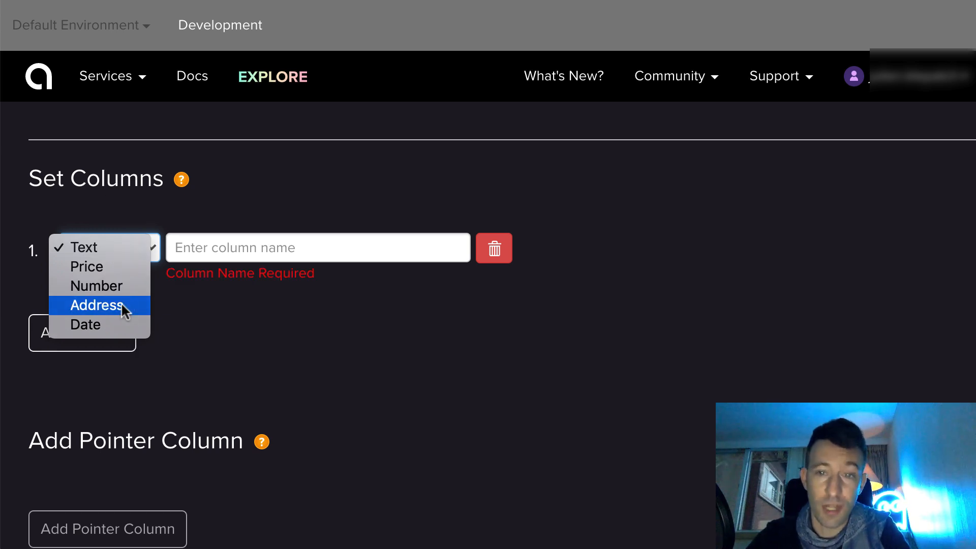
text(investorAdd)
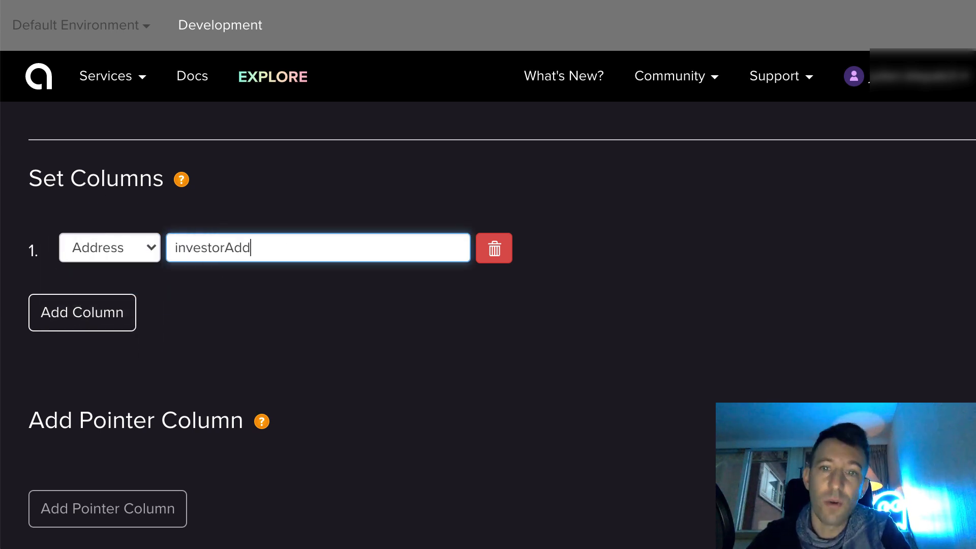
scroll(down, 3)
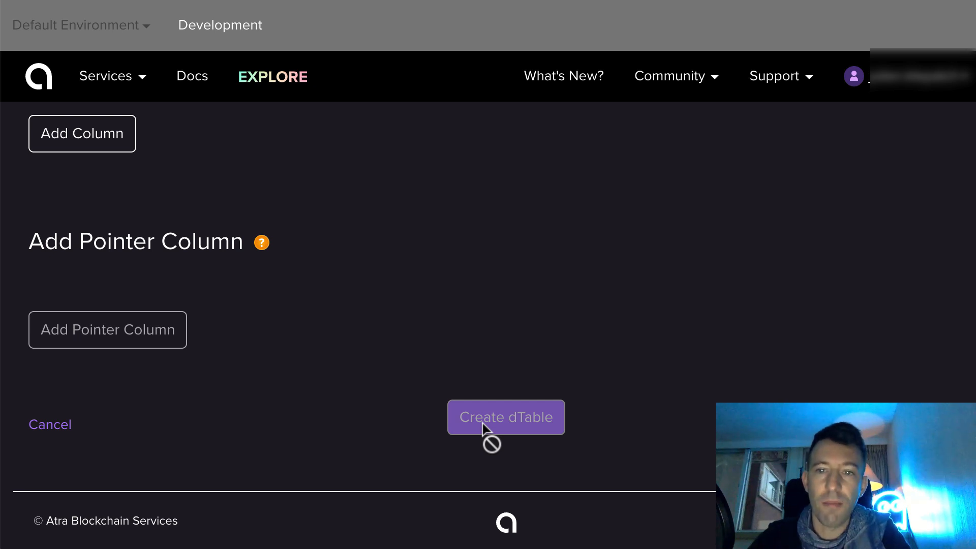
mouse_move(487, 437)
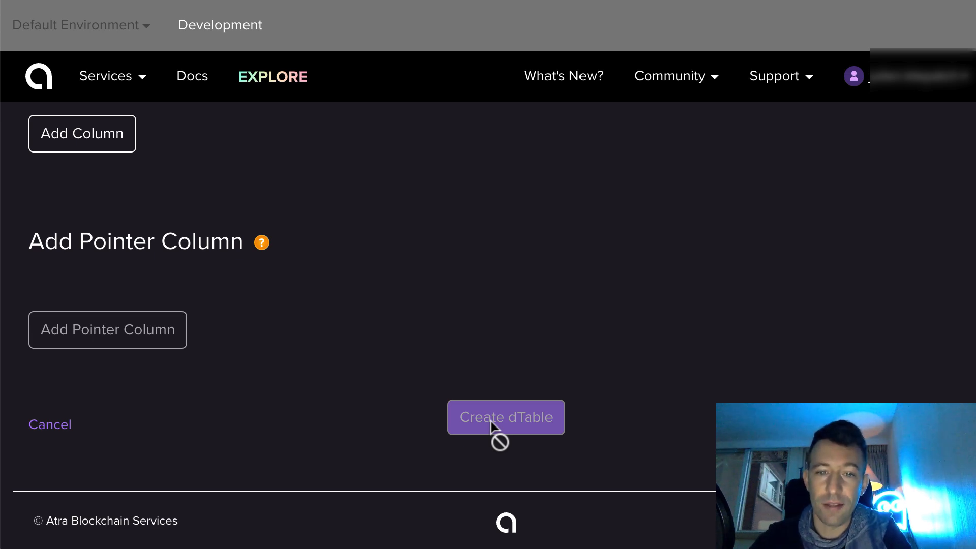
click(105, 77)
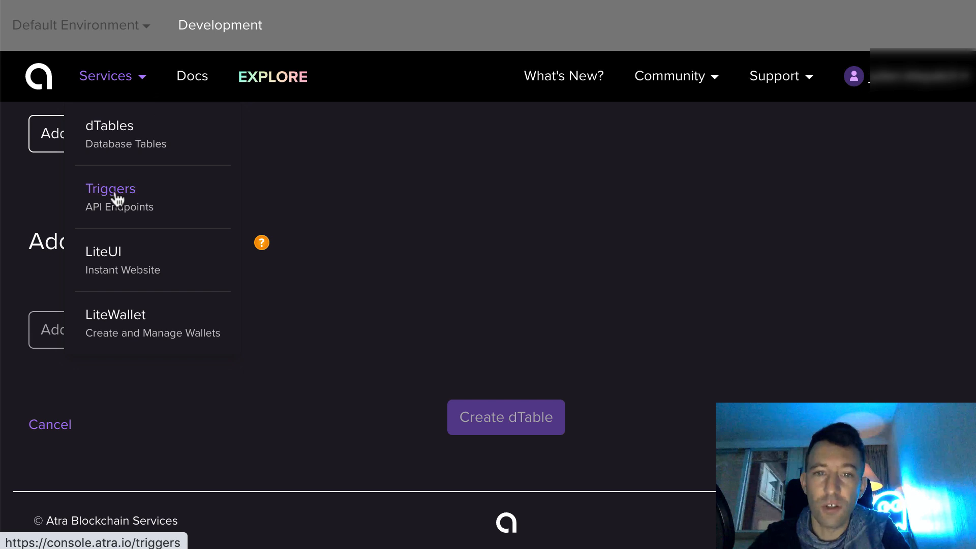
- Go to Triggers and try creating one, hitting the requirement for an existing dTable
click(110, 189)
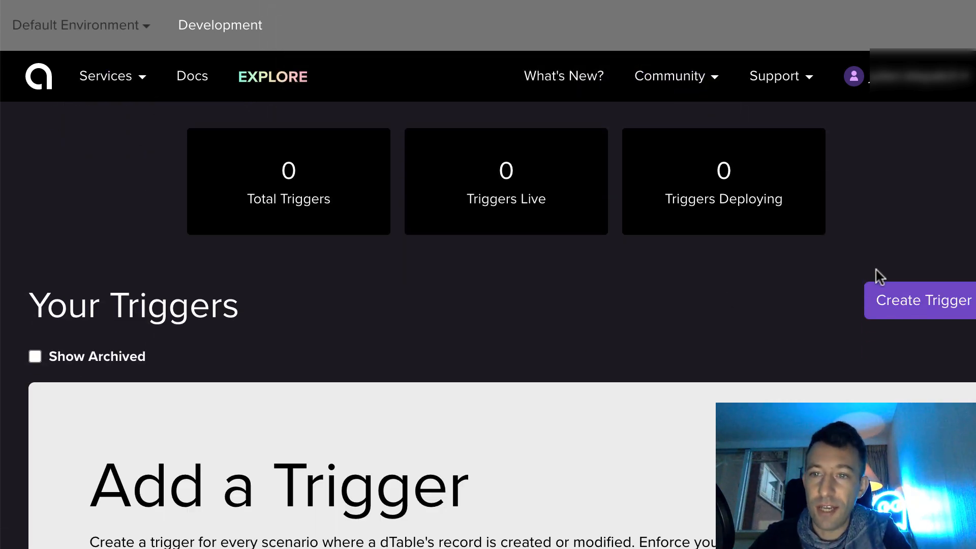
click(928, 300)
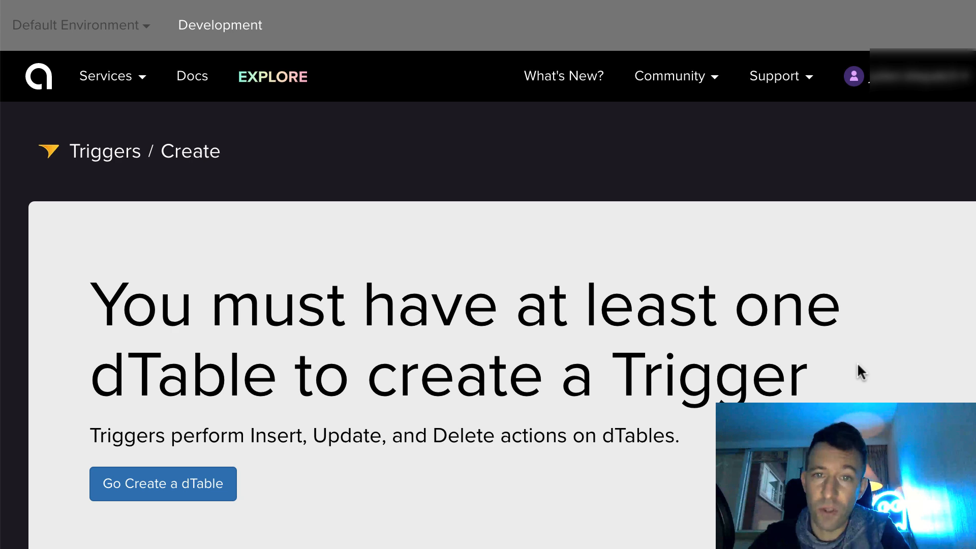
click(105, 76)
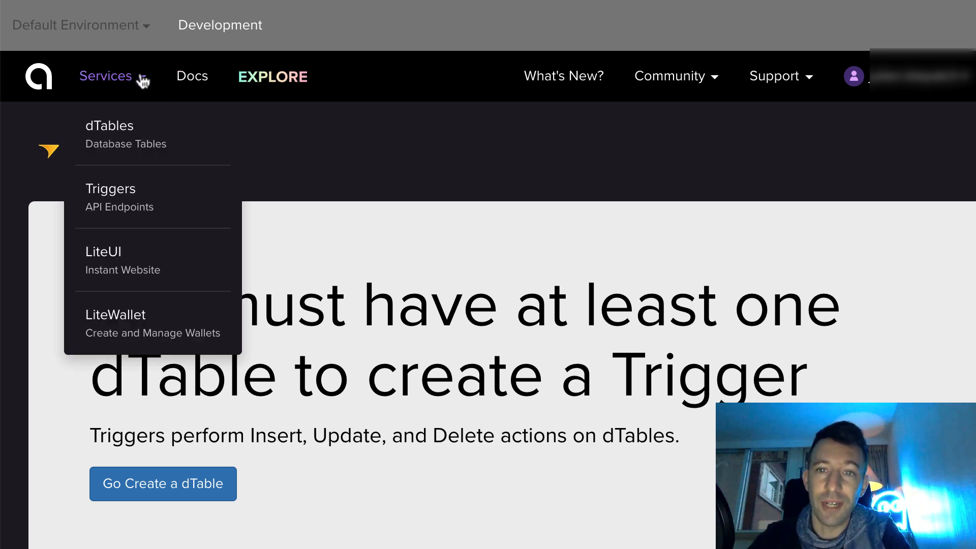
- Visit the LiteUI page introducing LiteUI websites, showing none yet
click(103, 251)
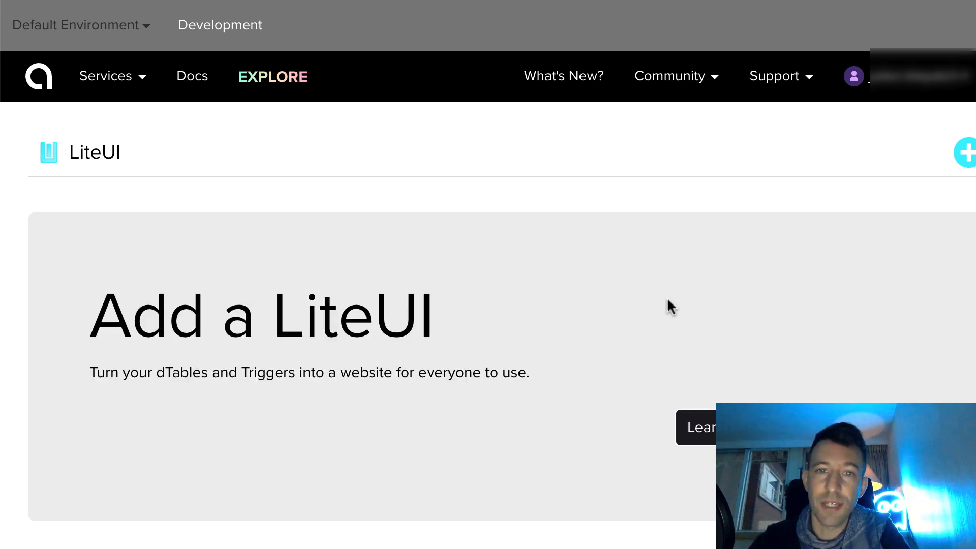
mouse_move(693, 305)
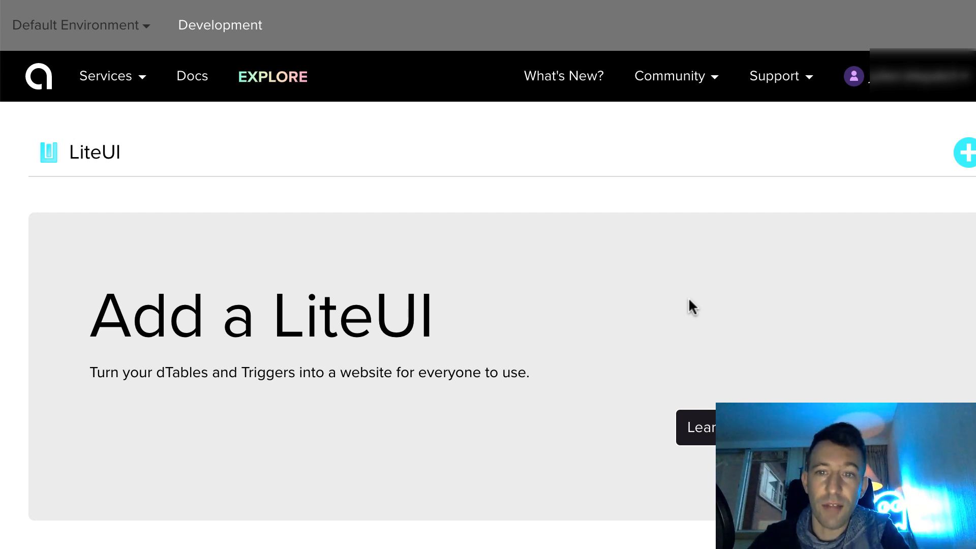
mouse_move(704, 306)
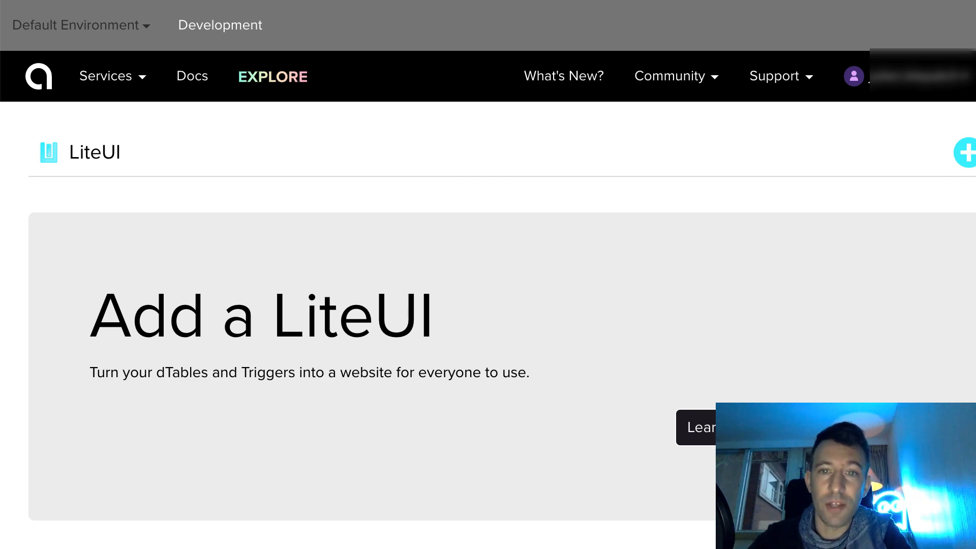
click(111, 77)
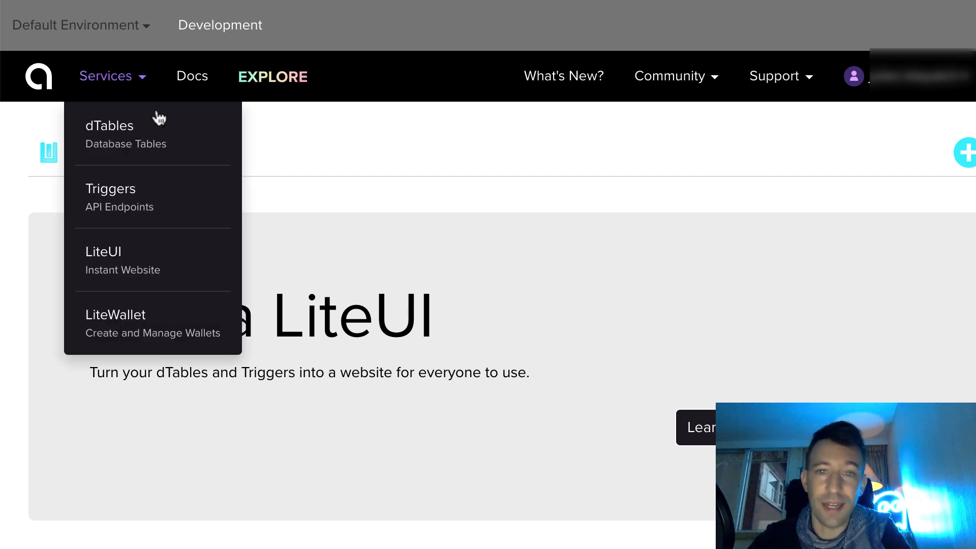
- Visit the LiteWallet overview listing zero LiteWallets
click(115, 314)
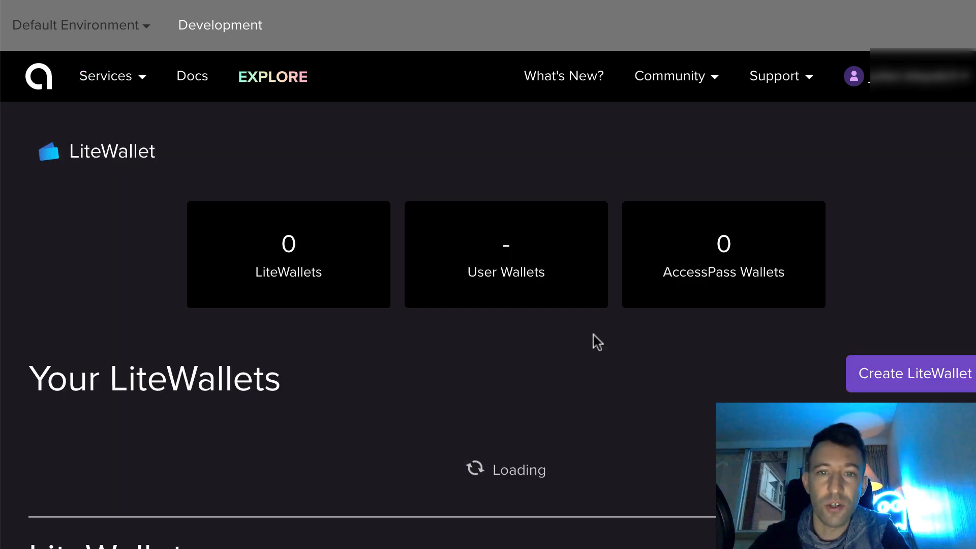
click(913, 373)
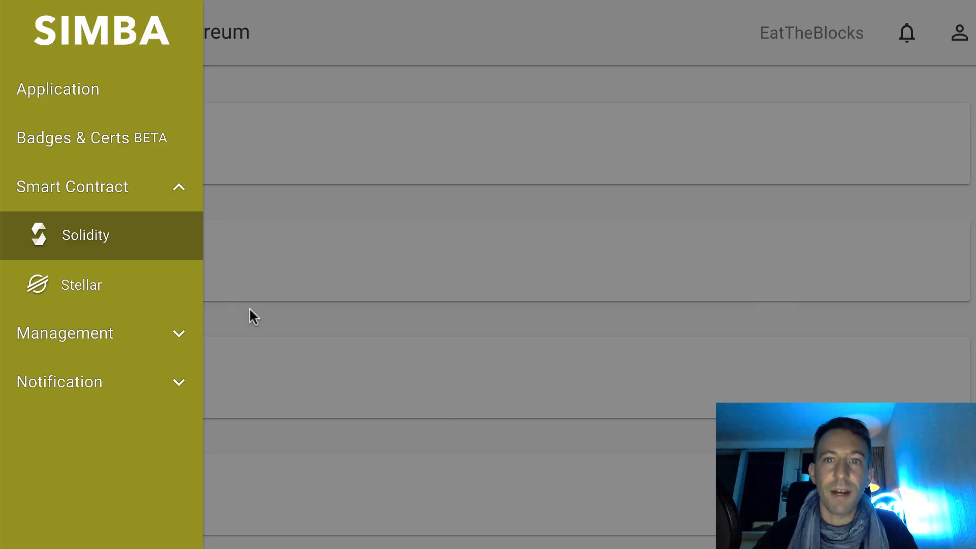
- View the Solidity car contract, review its permissions, and show its generated source code
click(28, 32)
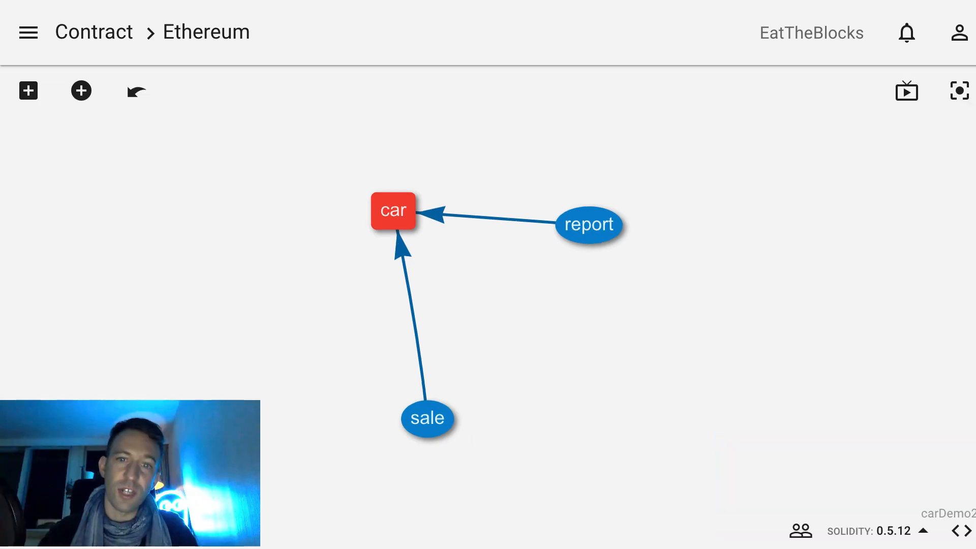
mouse_move(800, 530)
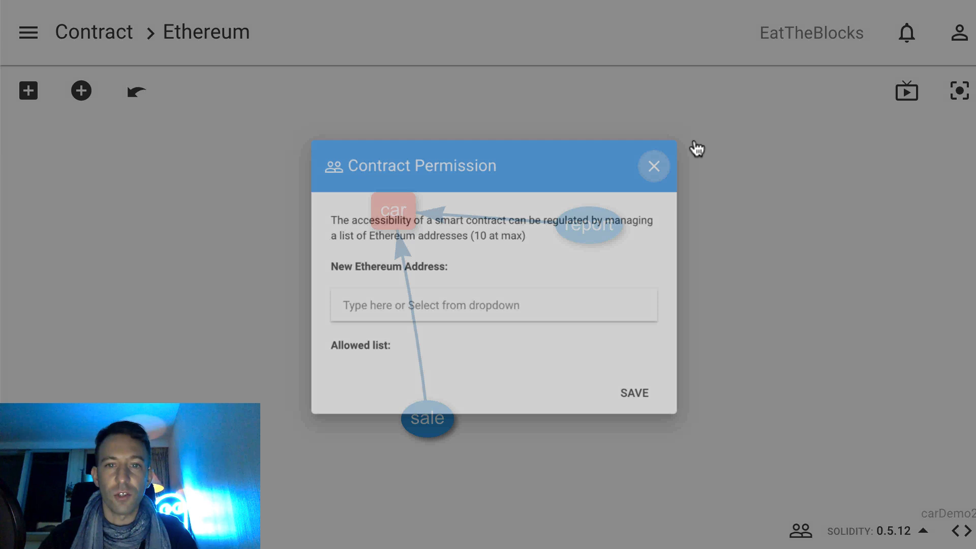
click(654, 165)
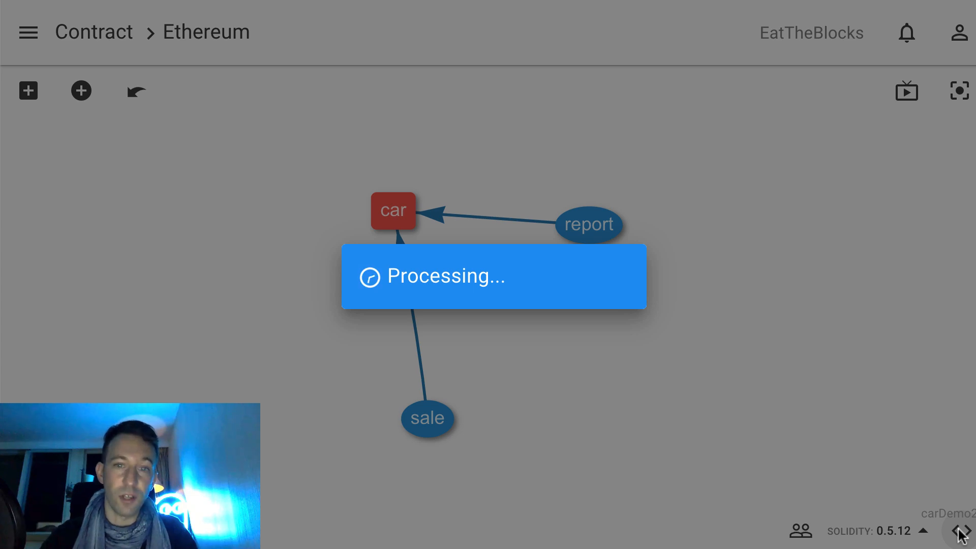
click(961, 532)
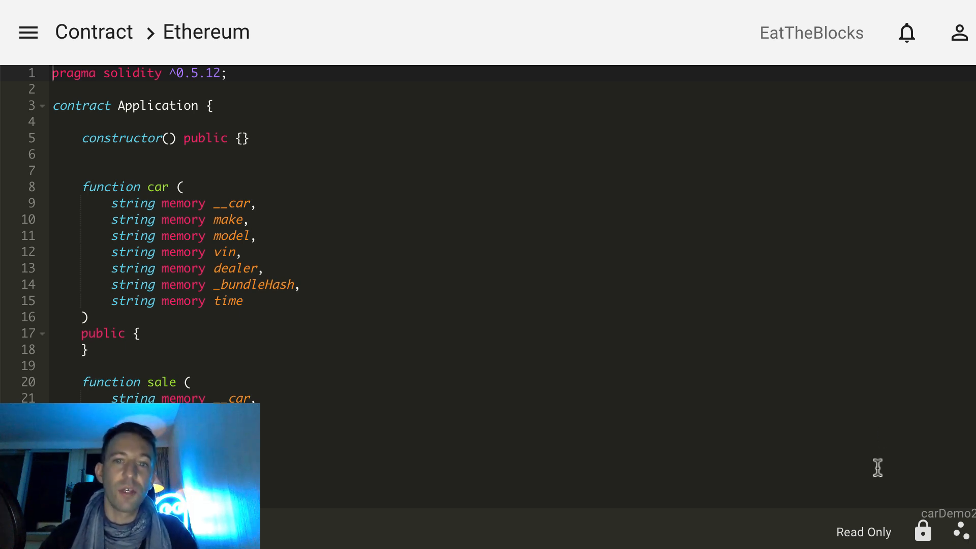
- From the account panel's Blockchain Wallets, go to the Ethereum wallet page with its saved address
click(959, 33)
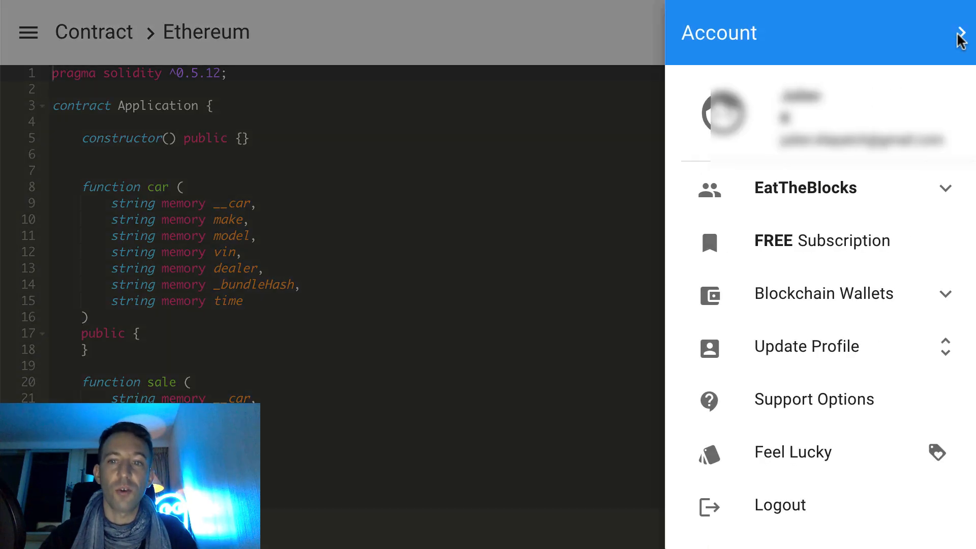
click(821, 293)
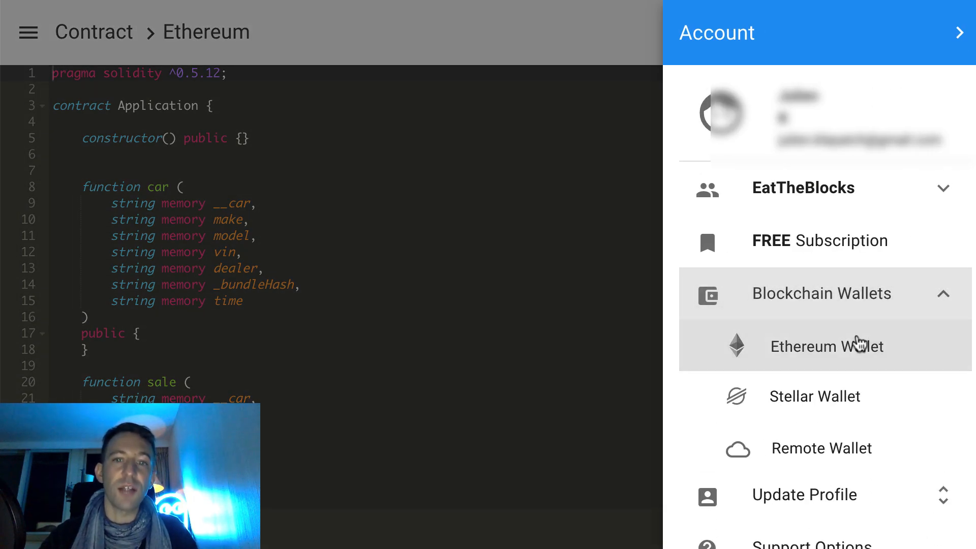
click(827, 346)
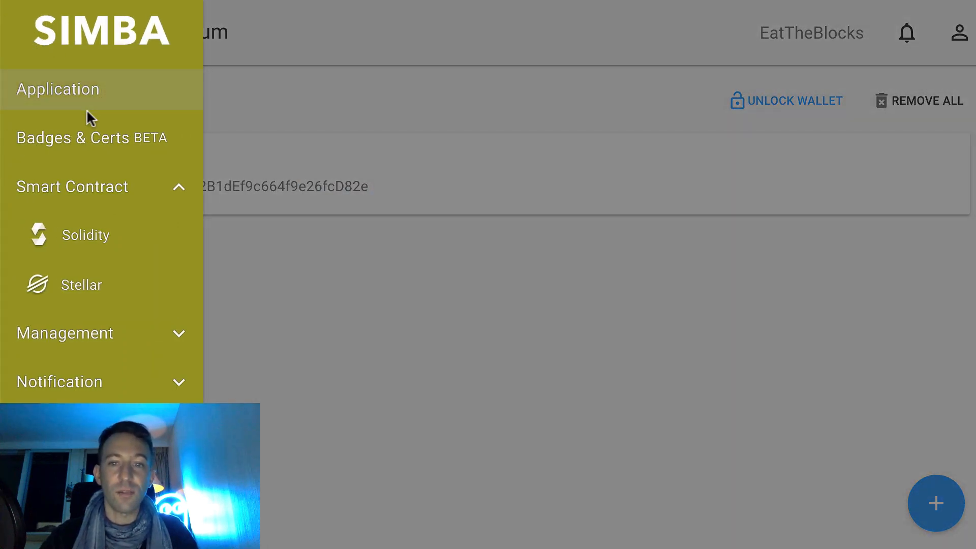
- Start a new application on Ethereum Mainnet and reach the filesystem step
click(58, 89)
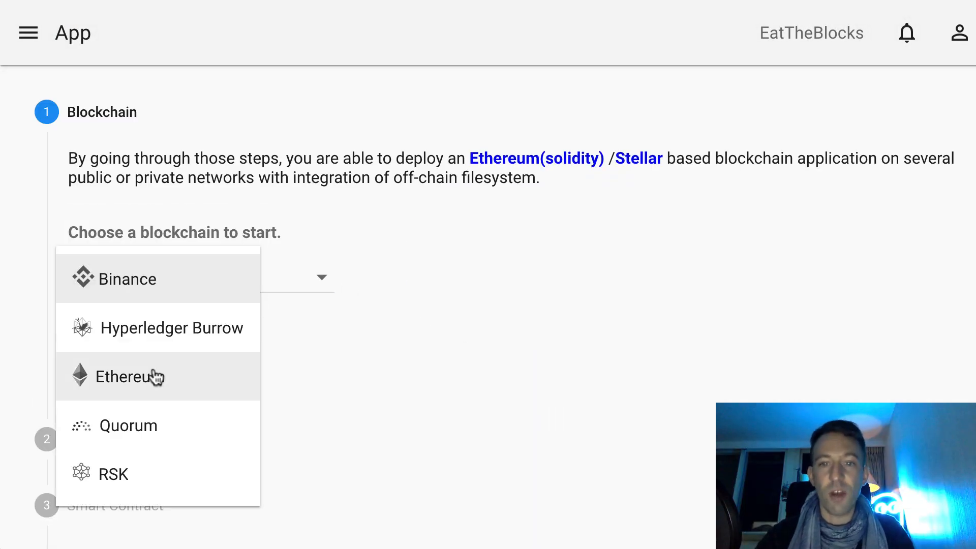
click(130, 377)
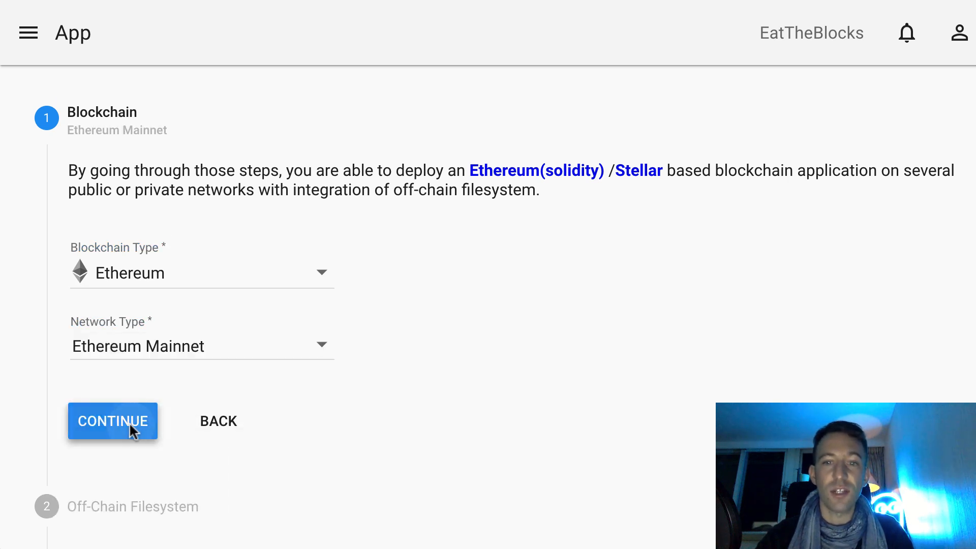
click(113, 421)
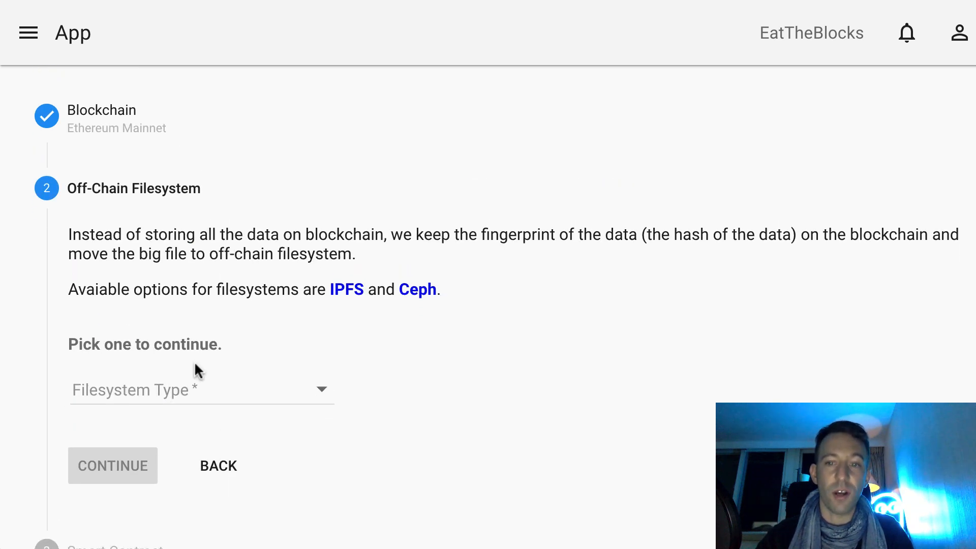
click(202, 390)
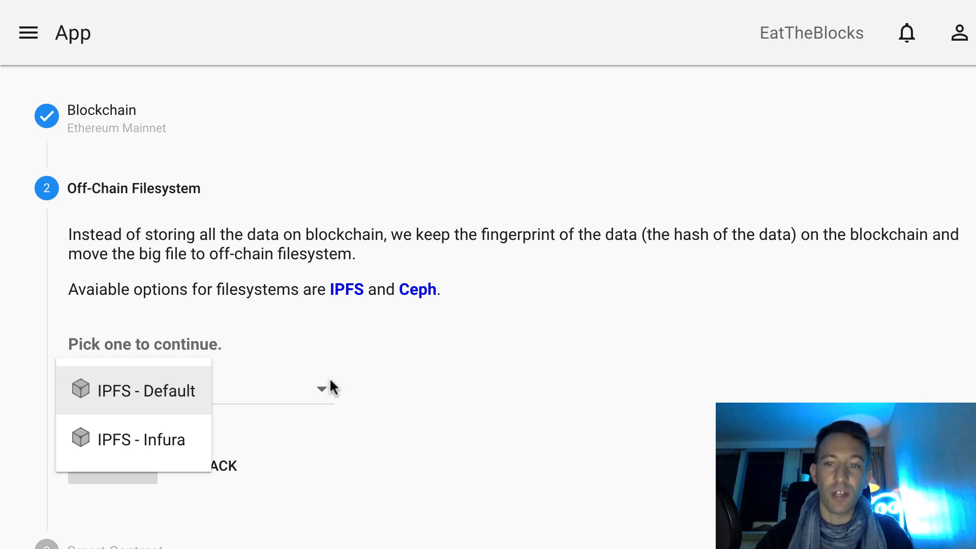
mouse_move(147, 390)
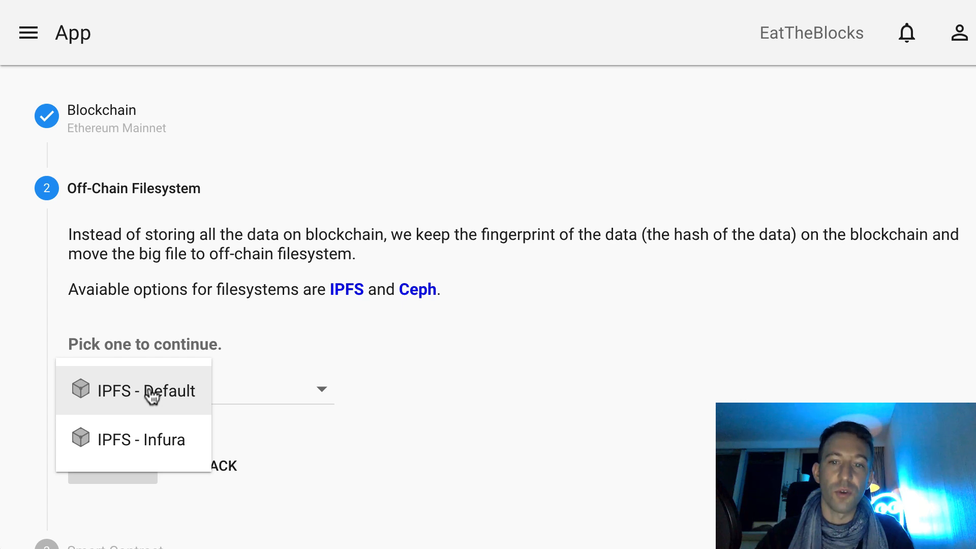
- Choose IPFS - Default storage, keep the CarDemo2 contract, and begin the app name with 'tes'
click(147, 390)
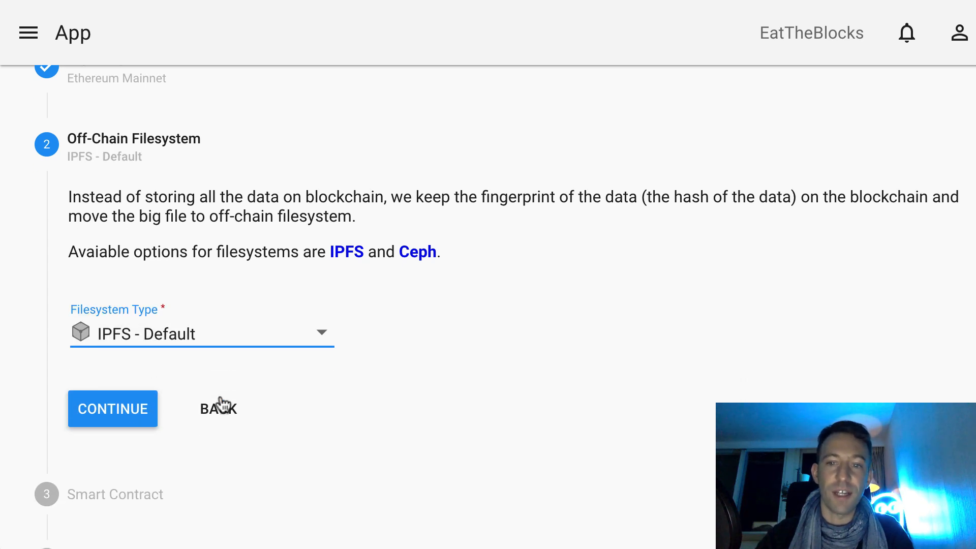
click(112, 409)
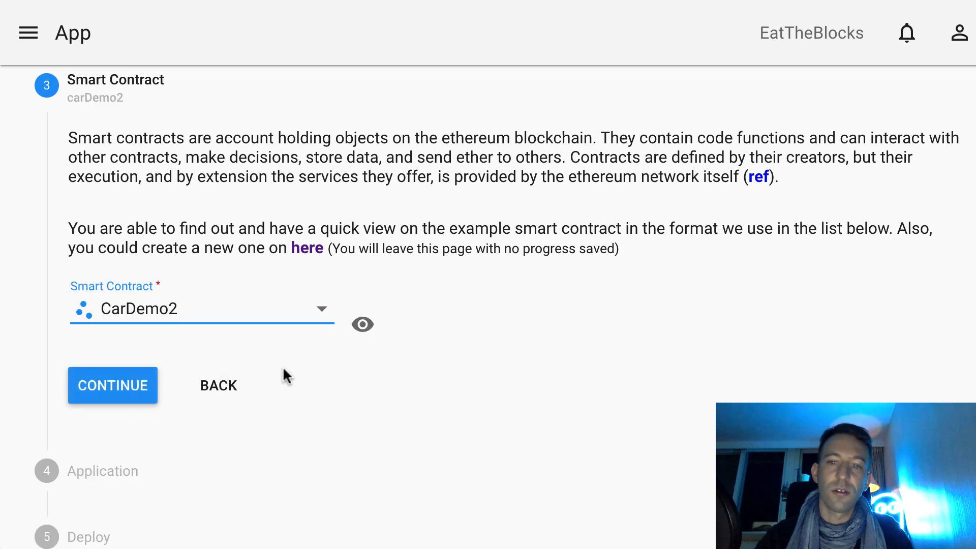
click(113, 384)
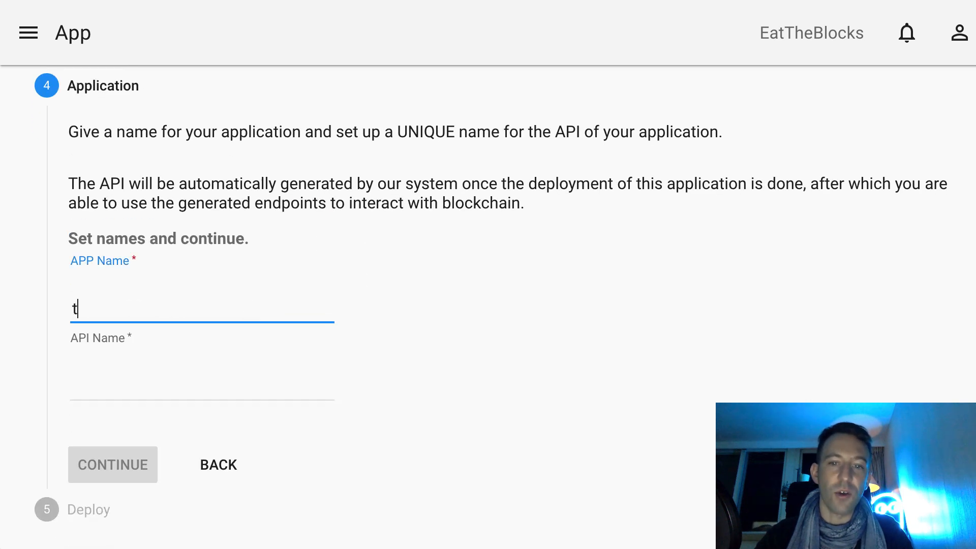
text(tes)
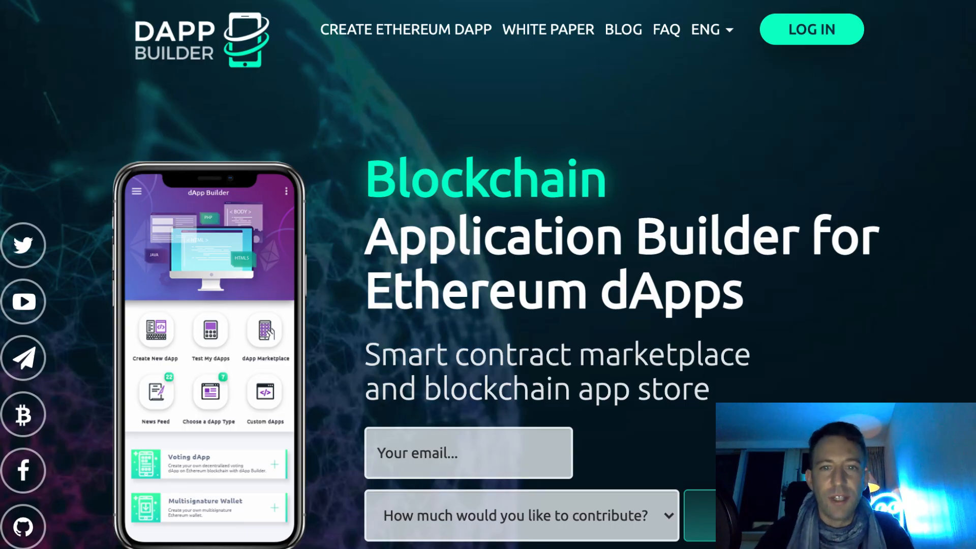
- Enter the Create New dApp page and look through the Voting dApp template form
click(811, 28)
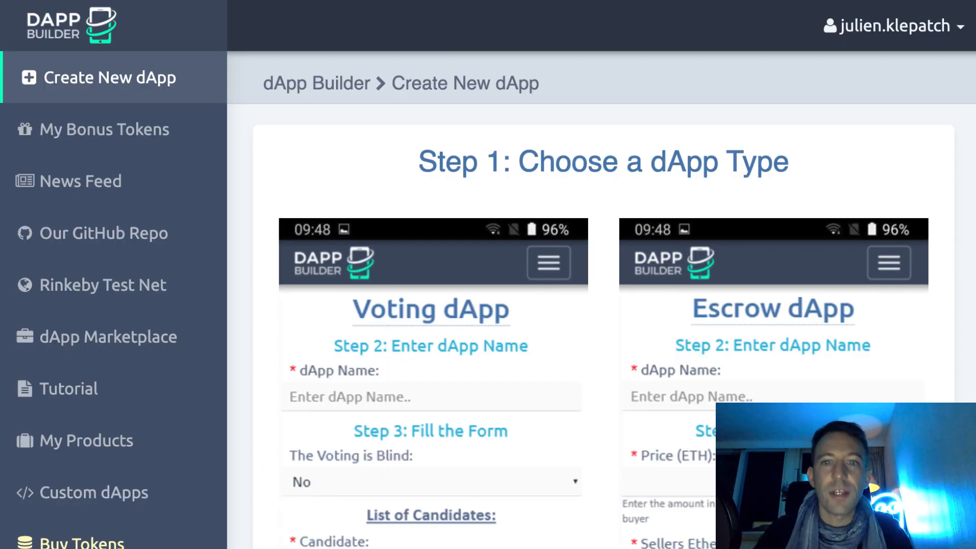
scroll(down, 3)
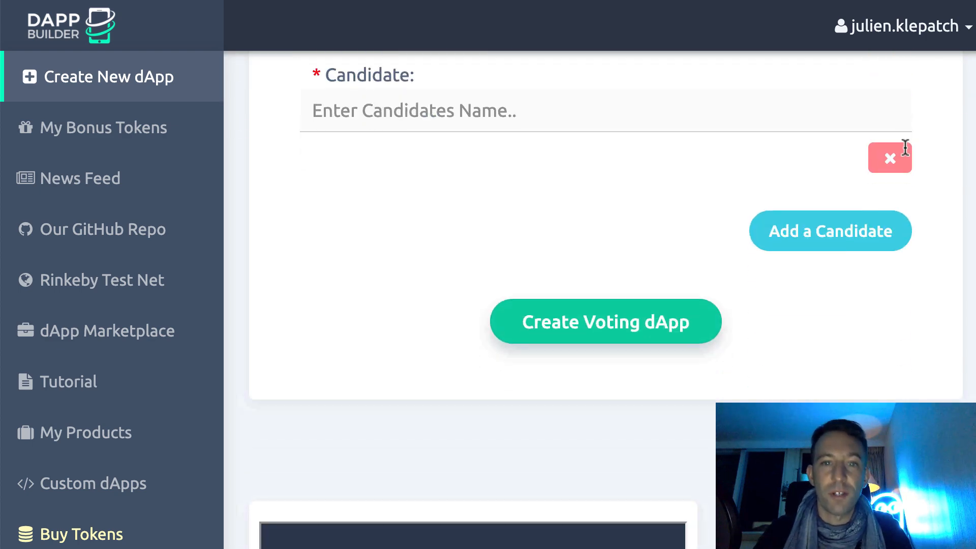